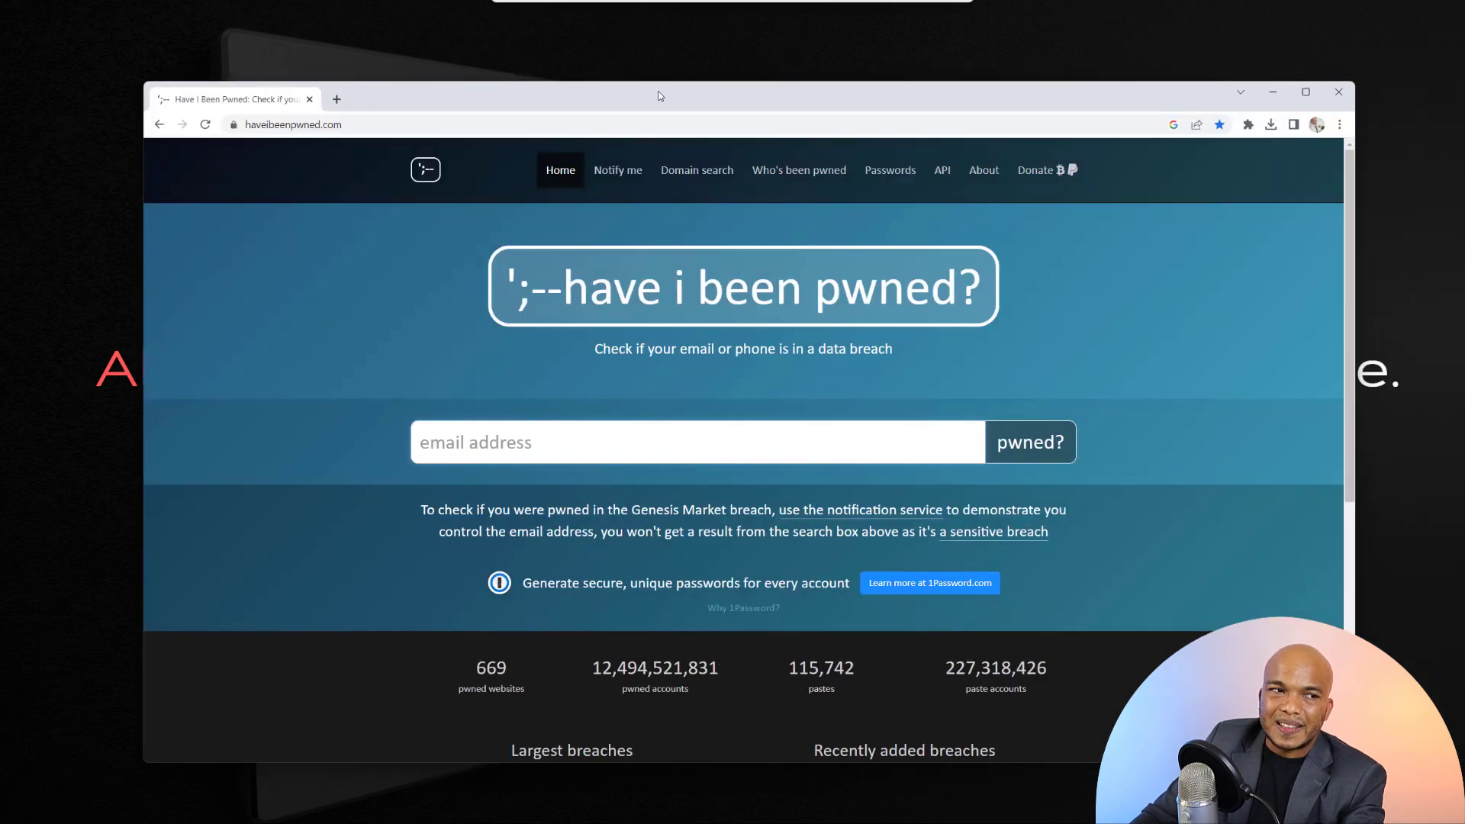
# Step: Navigate to the Pwned Passwords page, view the Notify me breach-alert signup form, then dismiss it
pyautogui.click(1305, 91)
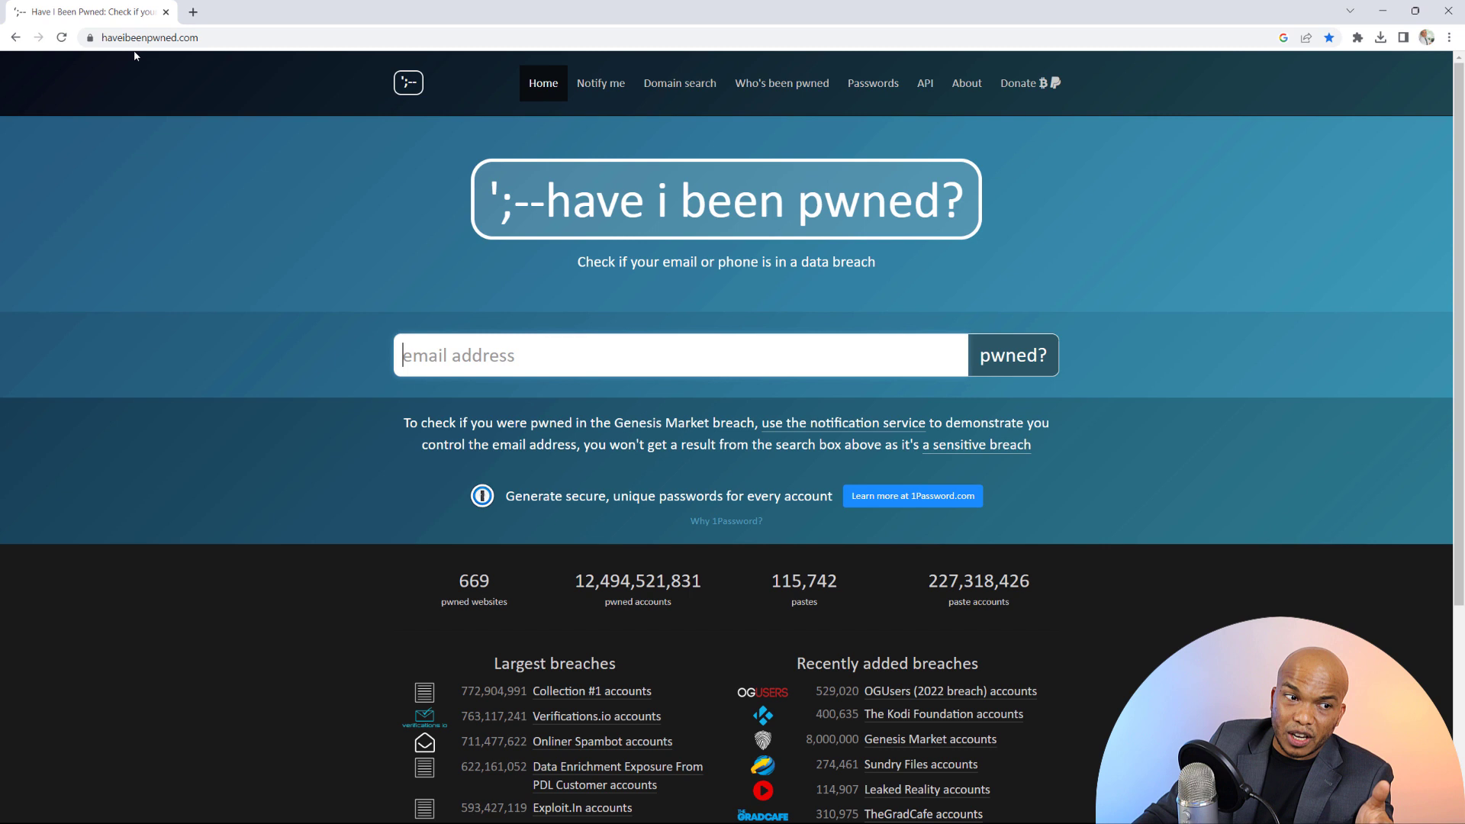
pyautogui.moveTo(142, 55)
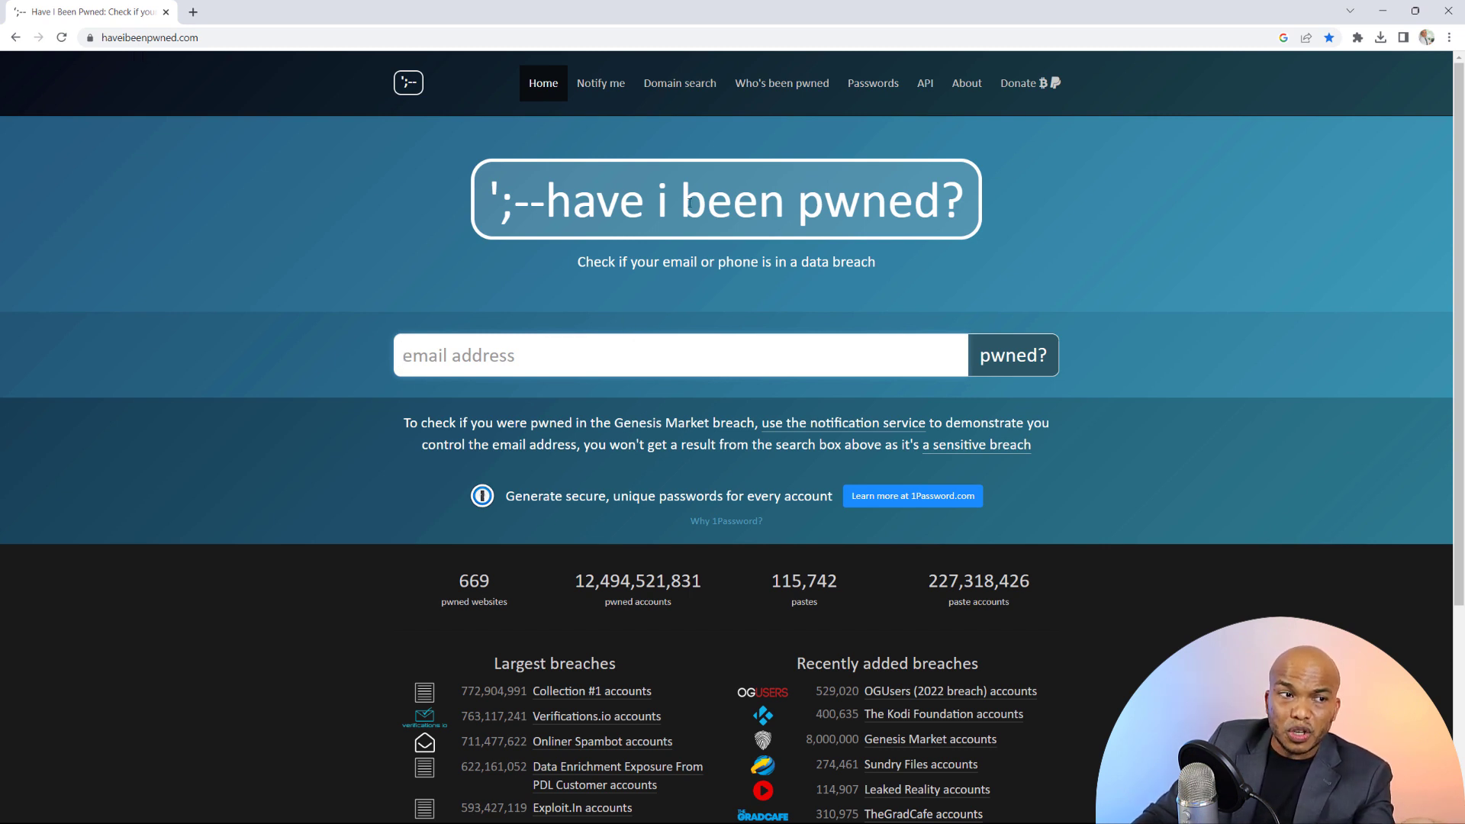
pyautogui.click(870, 84)
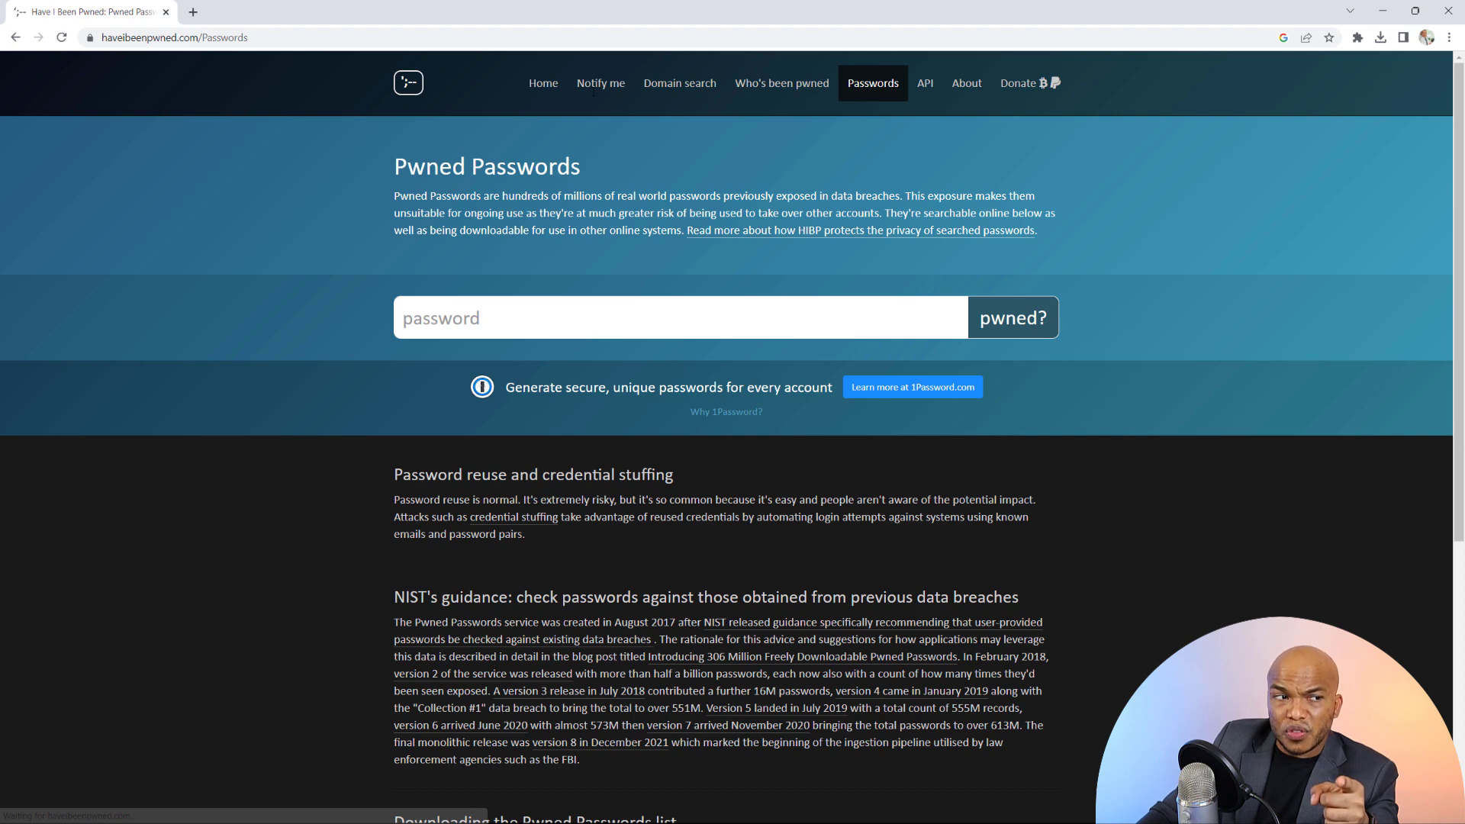
pyautogui.click(601, 83)
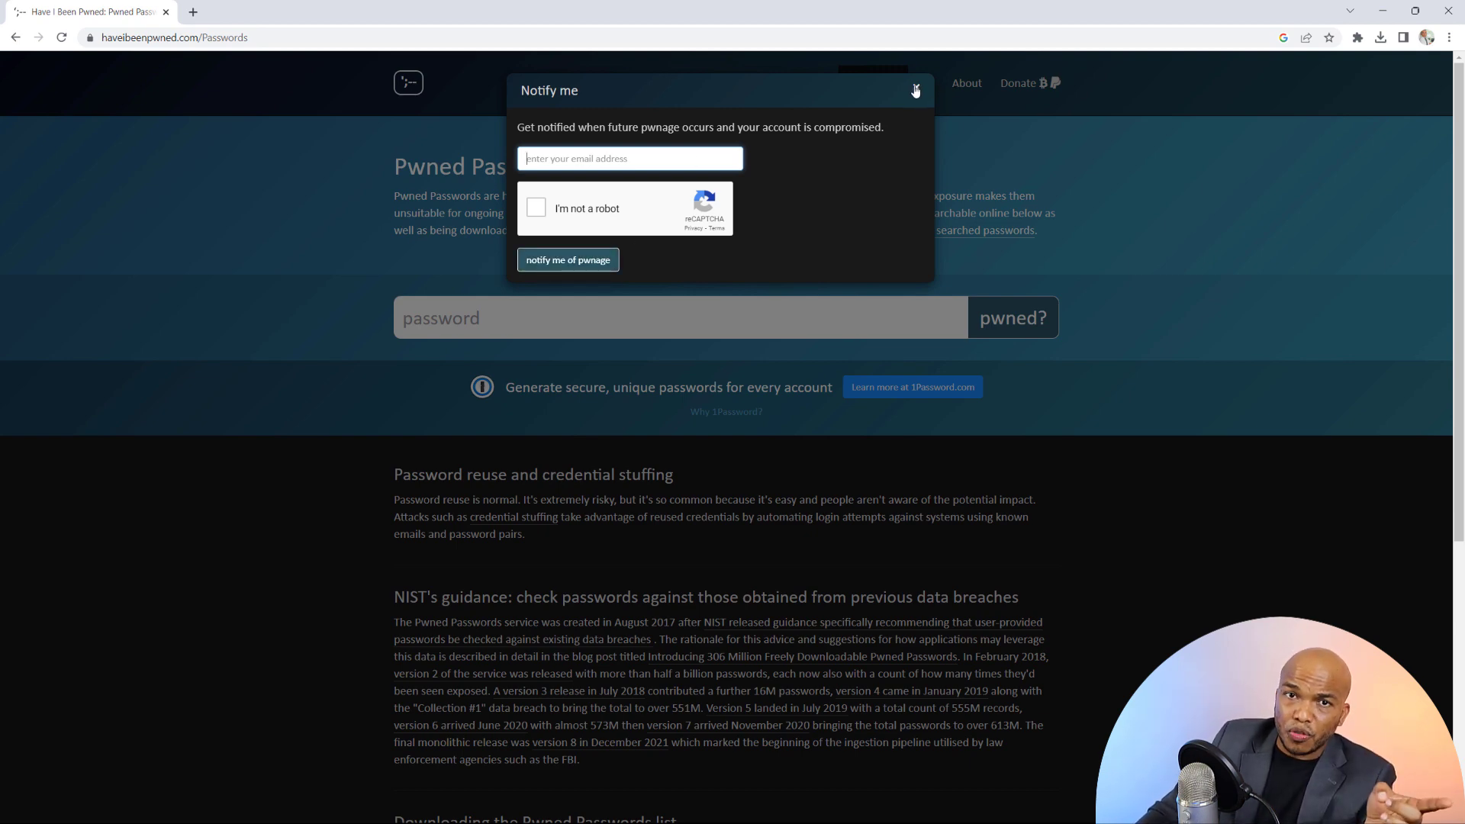
pyautogui.click(914, 90)
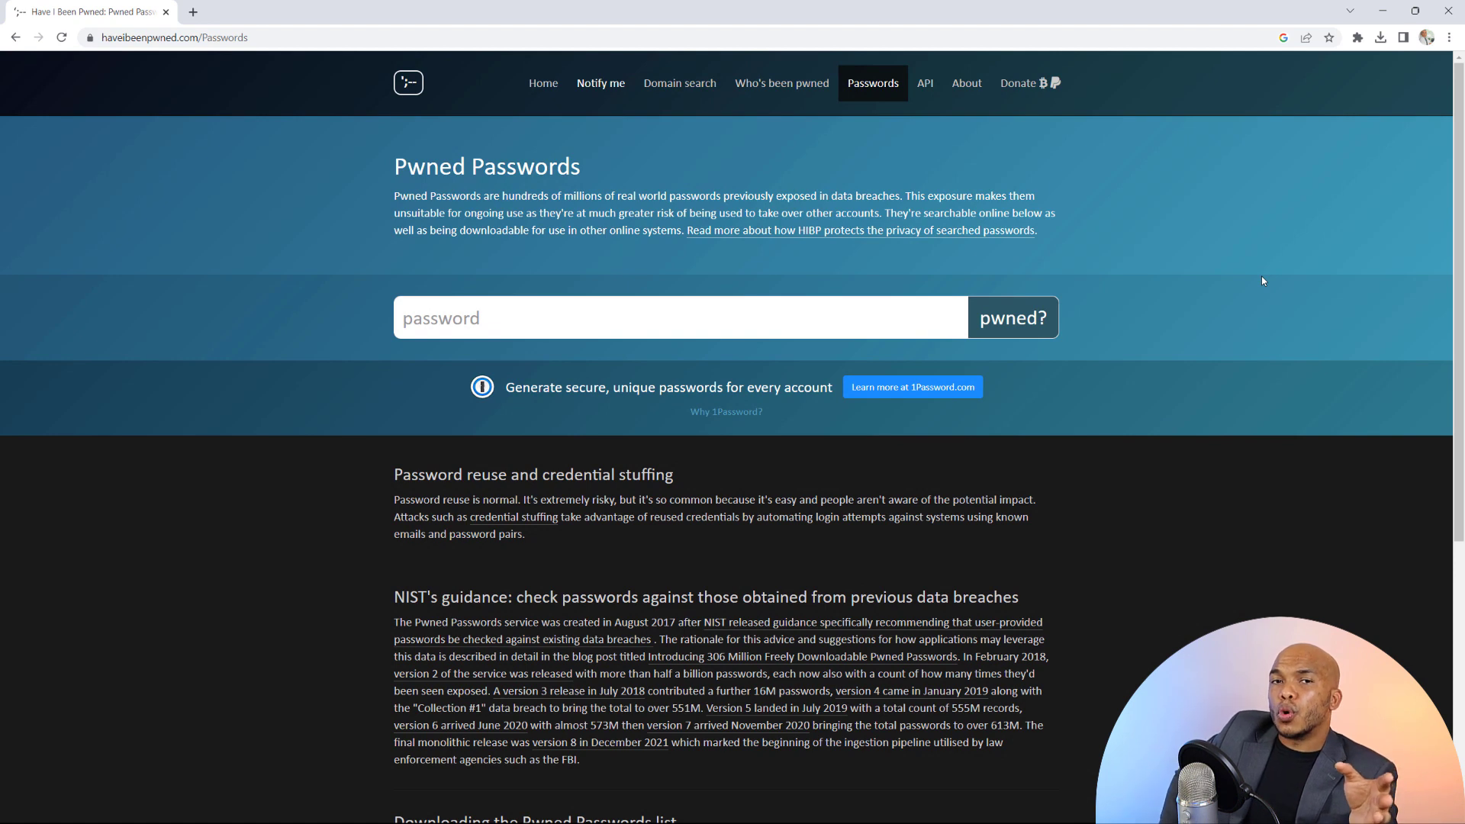